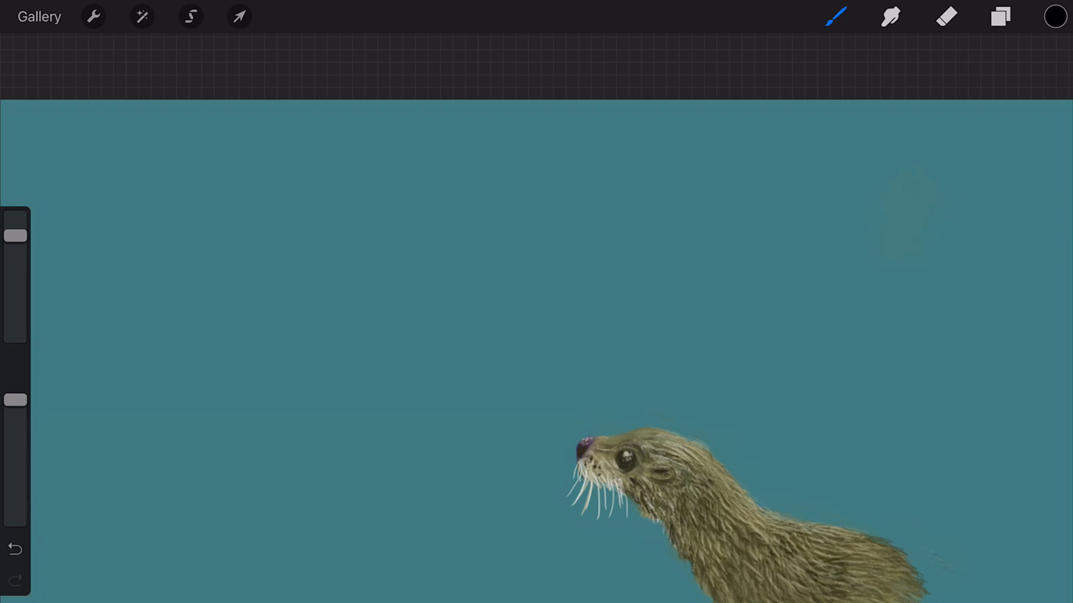
Step: Open the Fur brush from the Brush Library to view its shape and grain sources
click(836, 16)
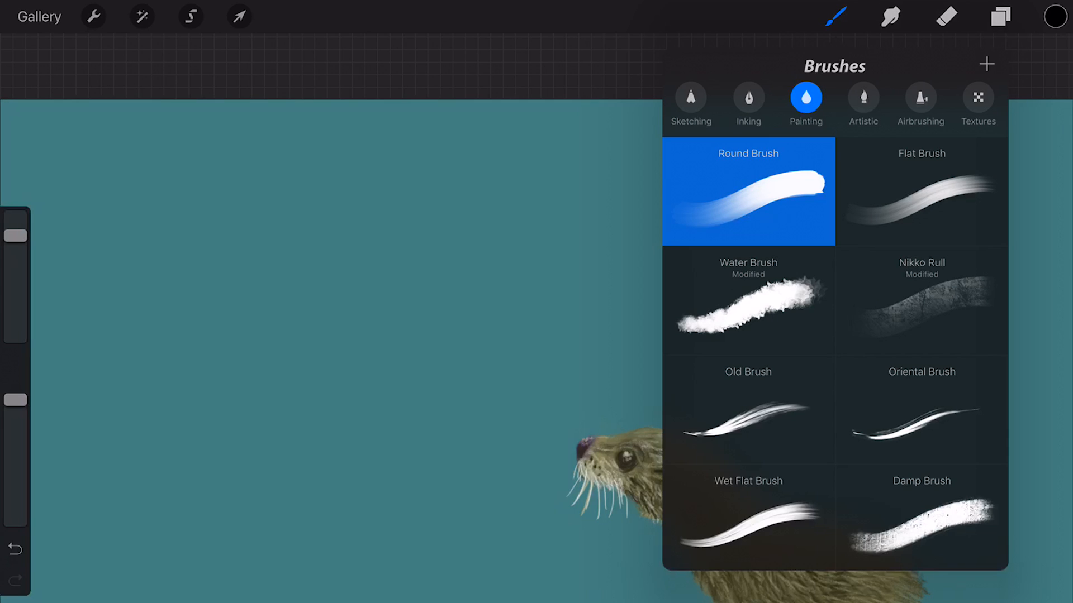
click(985, 65)
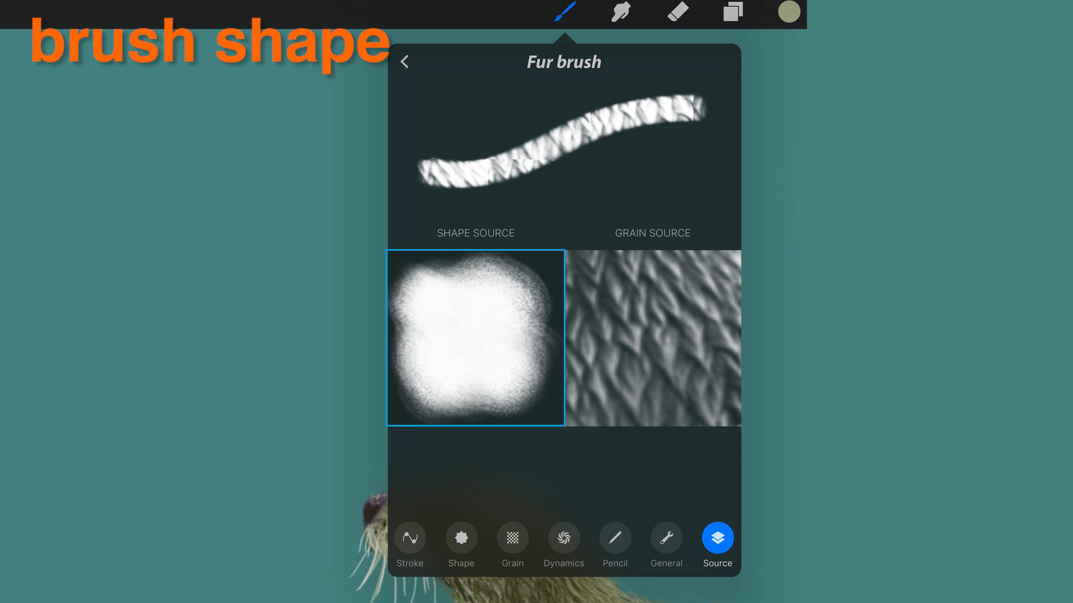
Step: Browse the Pro Library's shape images for the brush's source
click(649, 338)
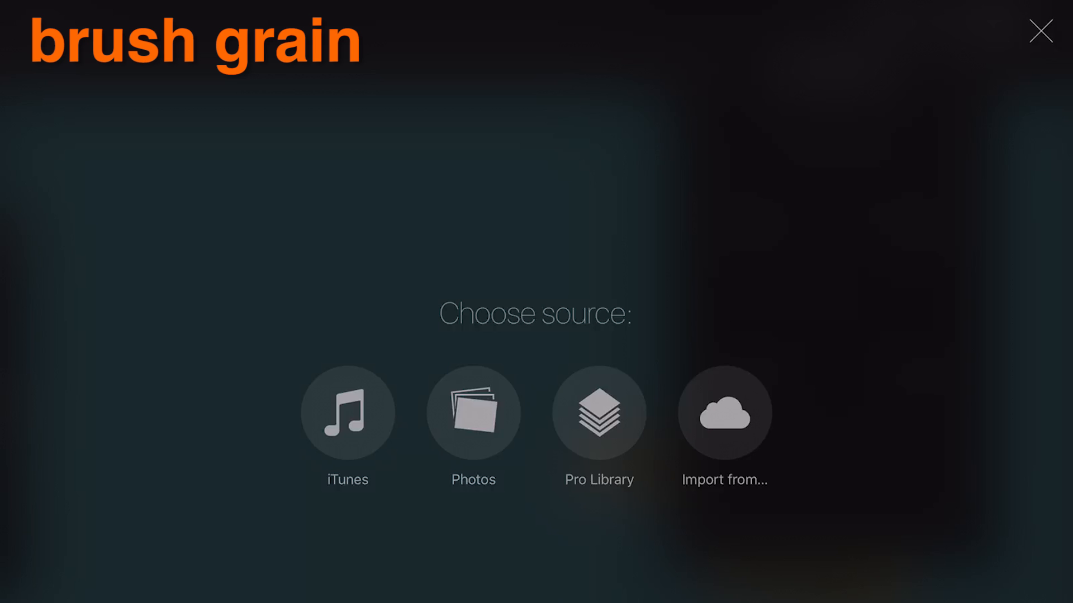
click(597, 411)
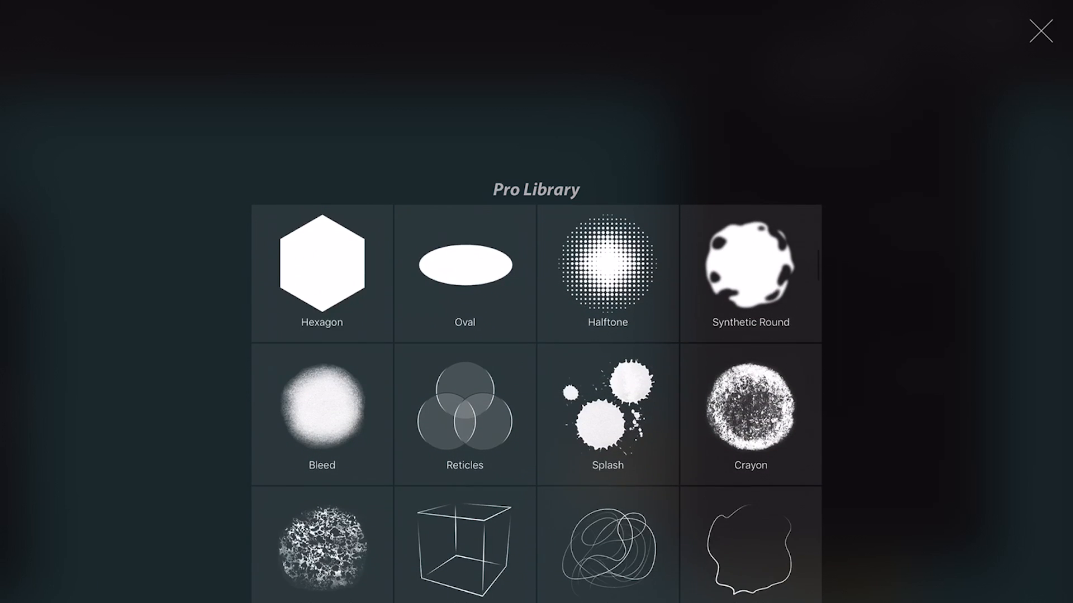
scroll(down, 3)
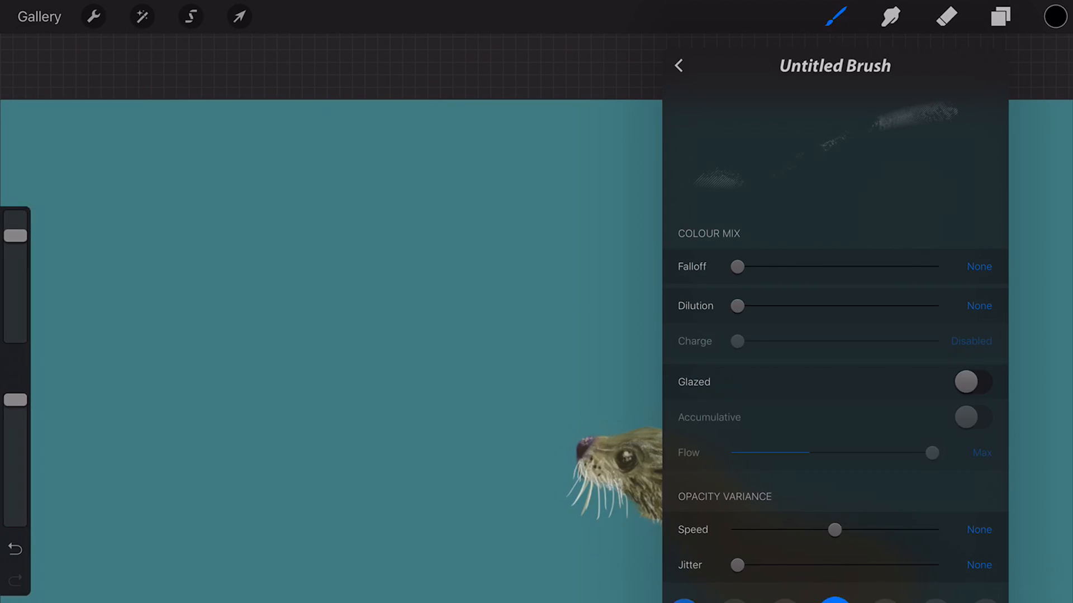
Step: Scroll through the Pro Library's ink-style grain textures from the brush's Source tab
click(984, 539)
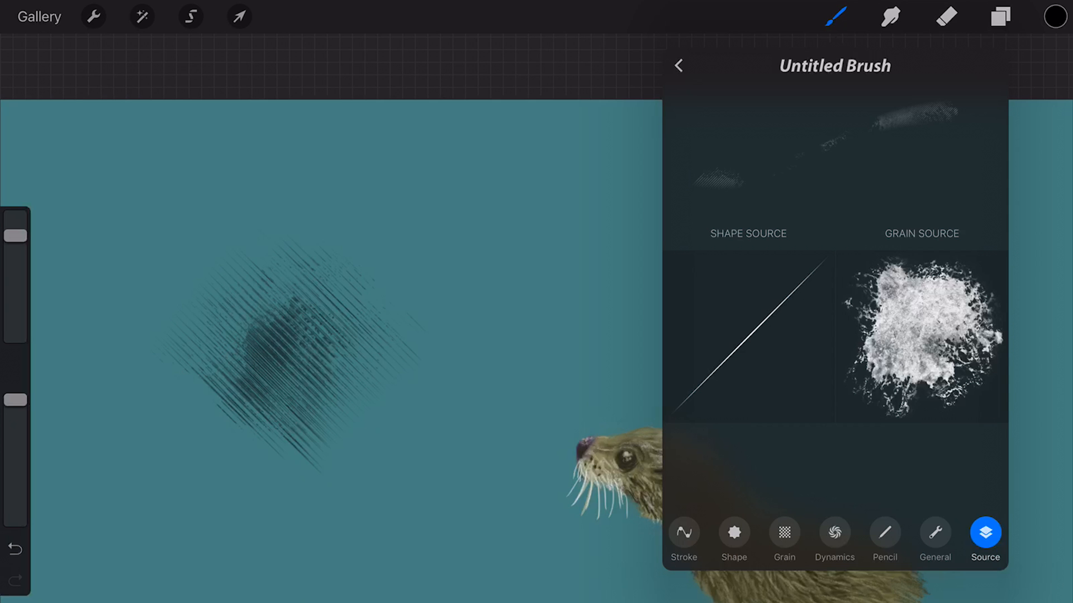
click(921, 336)
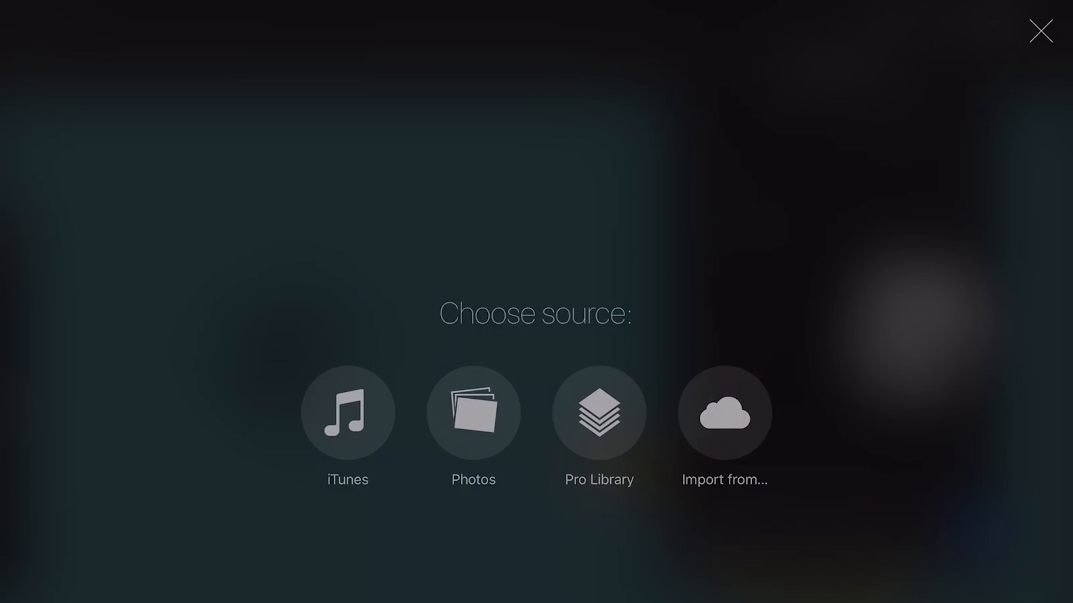
click(598, 412)
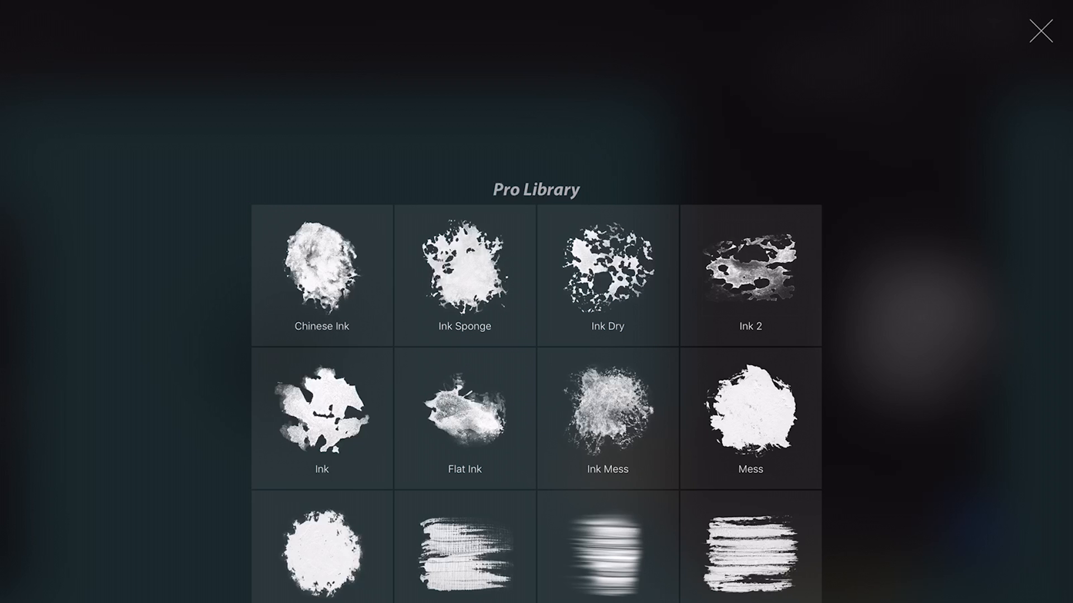
scroll(down, 3)
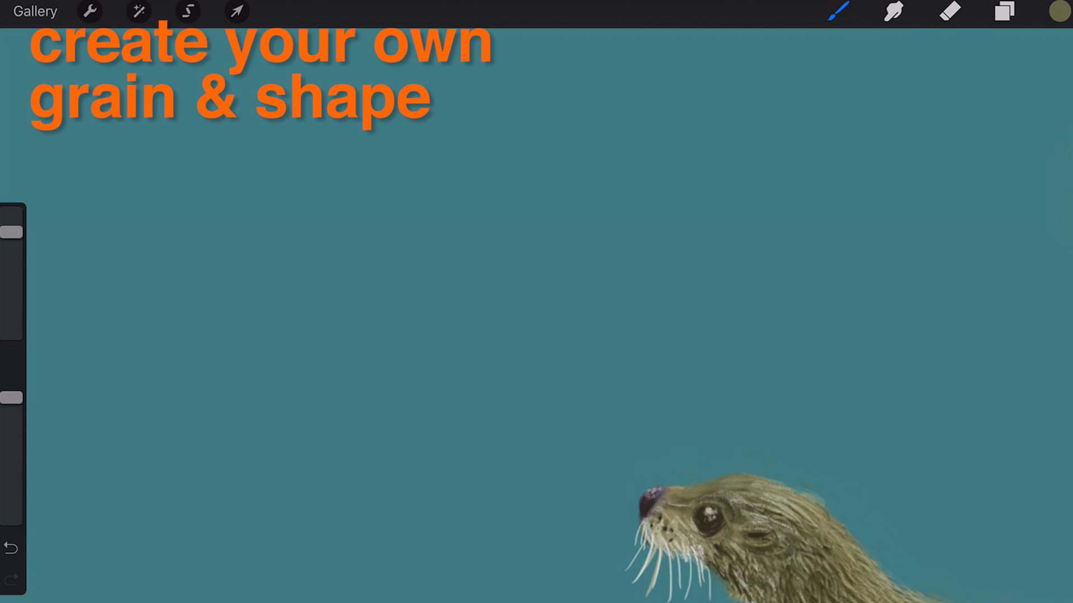
Step: Create a new brush in the Brush Library and import a shape image
click(838, 11)
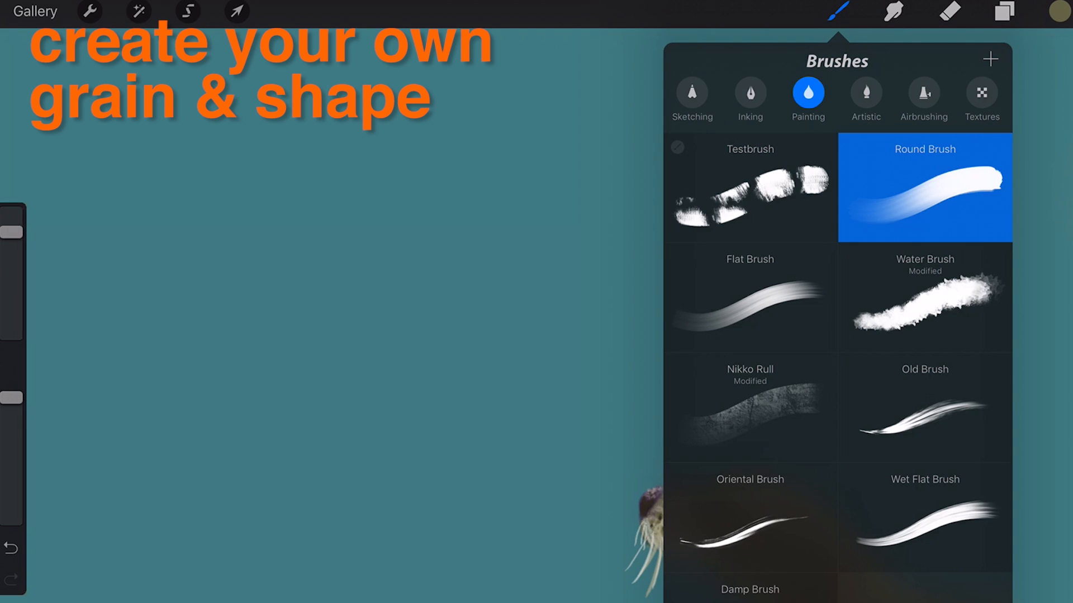
click(990, 58)
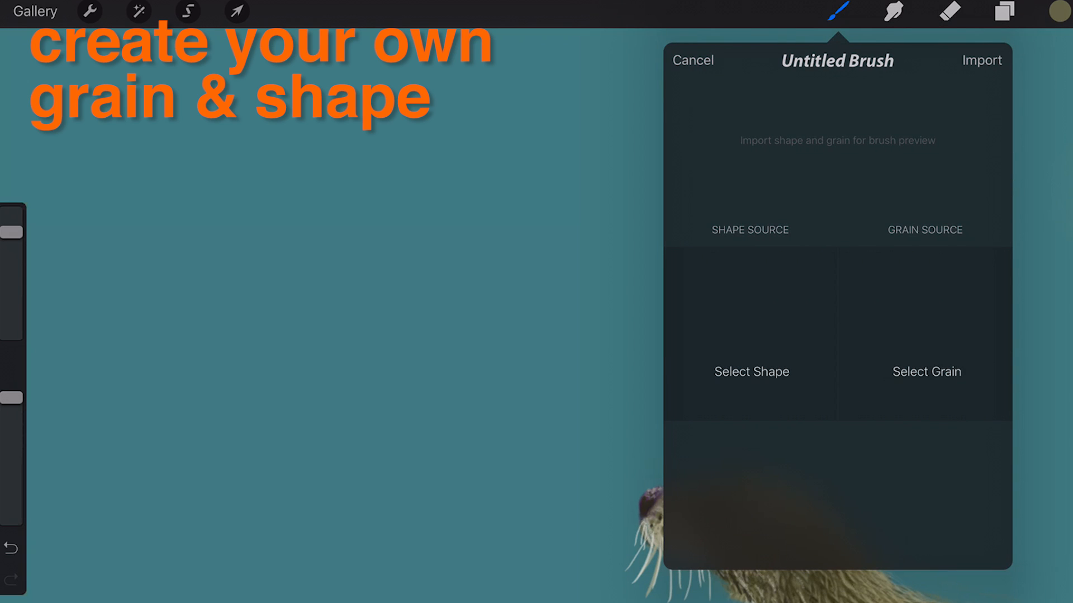
click(751, 372)
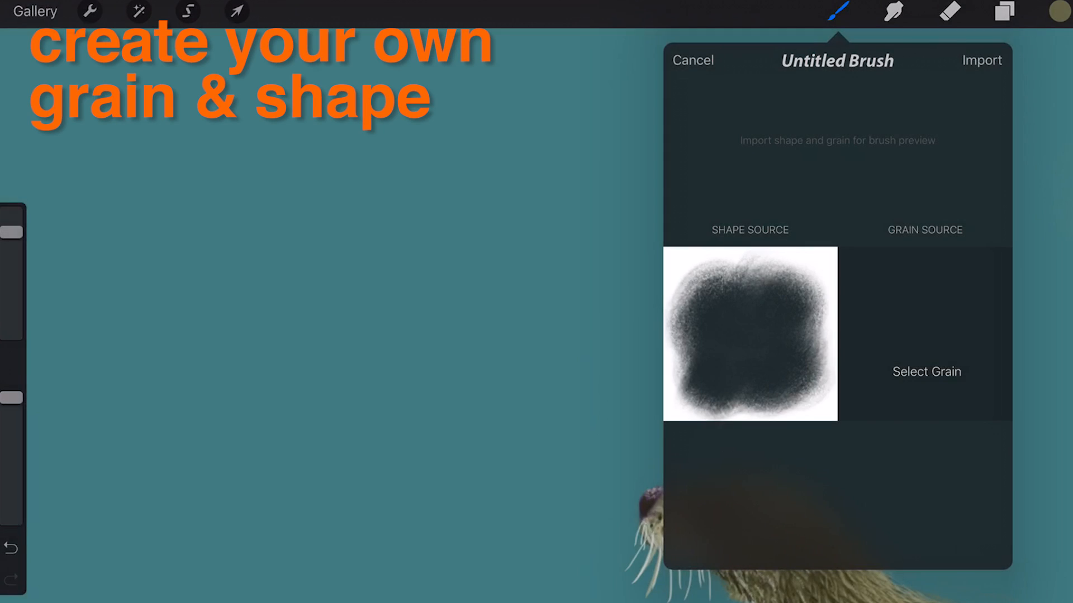
Step: Import the brush's grain image from the Dropbox folder in Photos
click(750, 335)
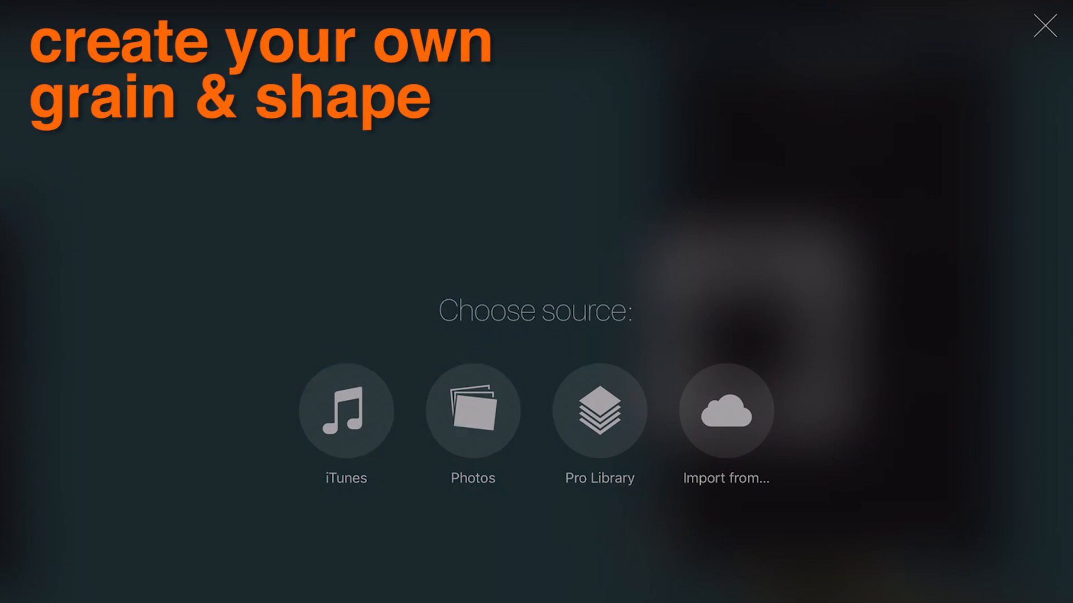
click(471, 411)
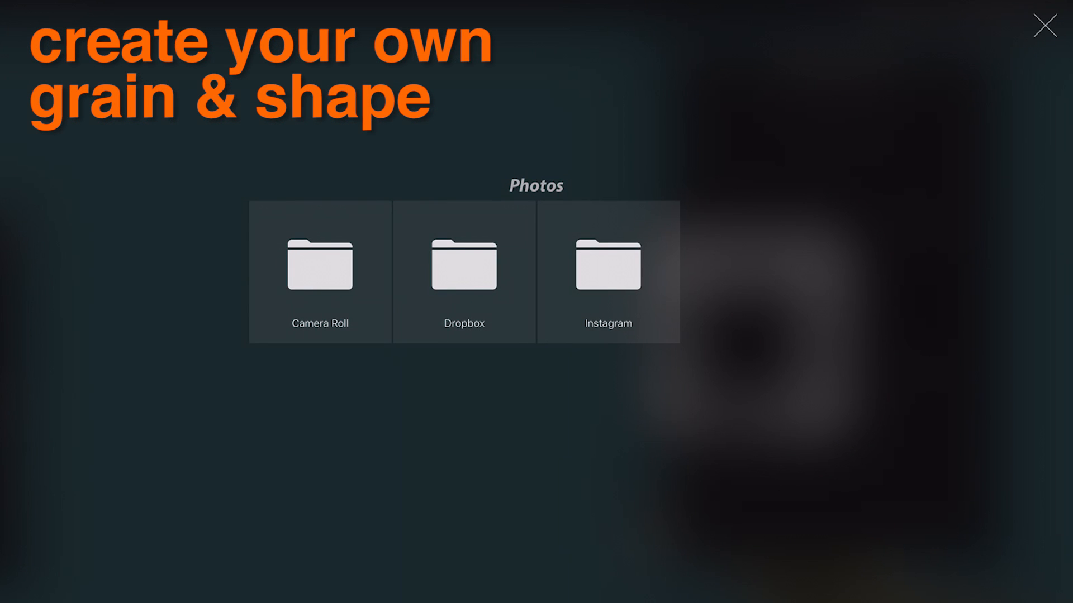
click(320, 272)
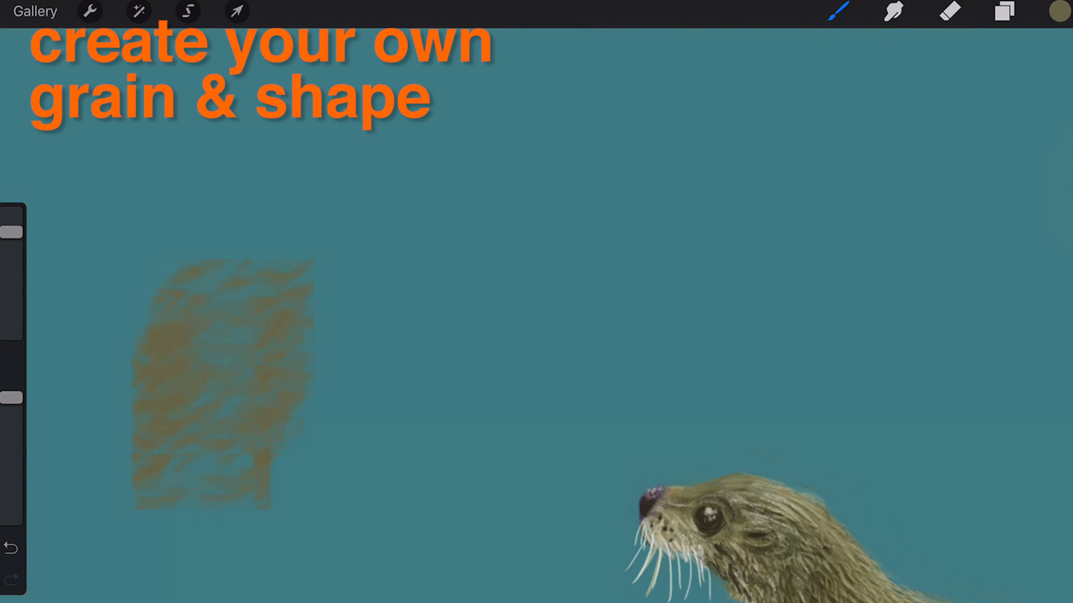
Step: Choose the layer for the fur test strokes from the Layers panel
click(1003, 12)
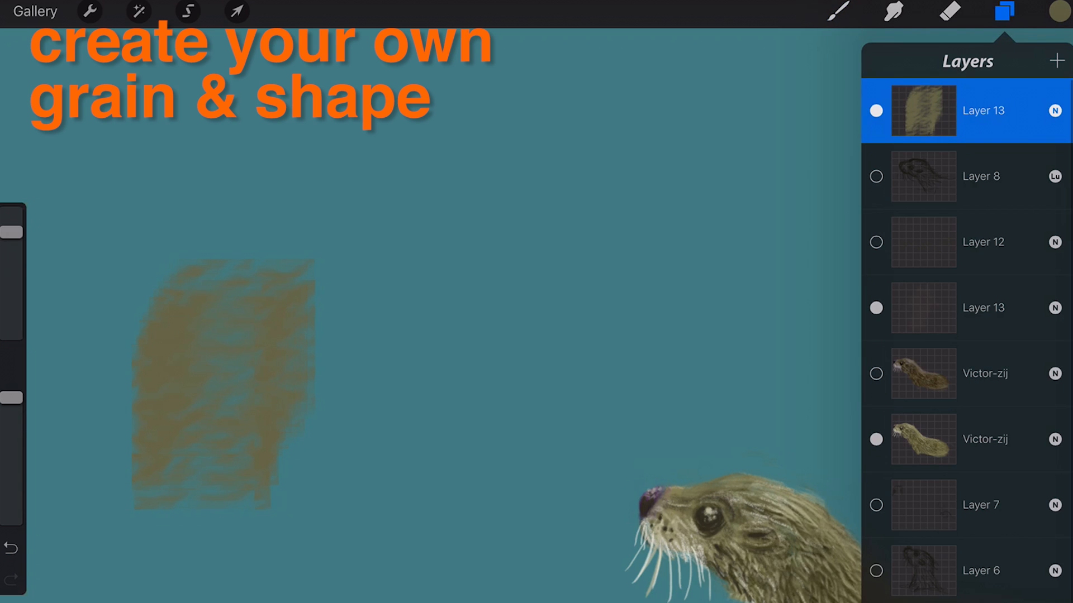
click(837, 12)
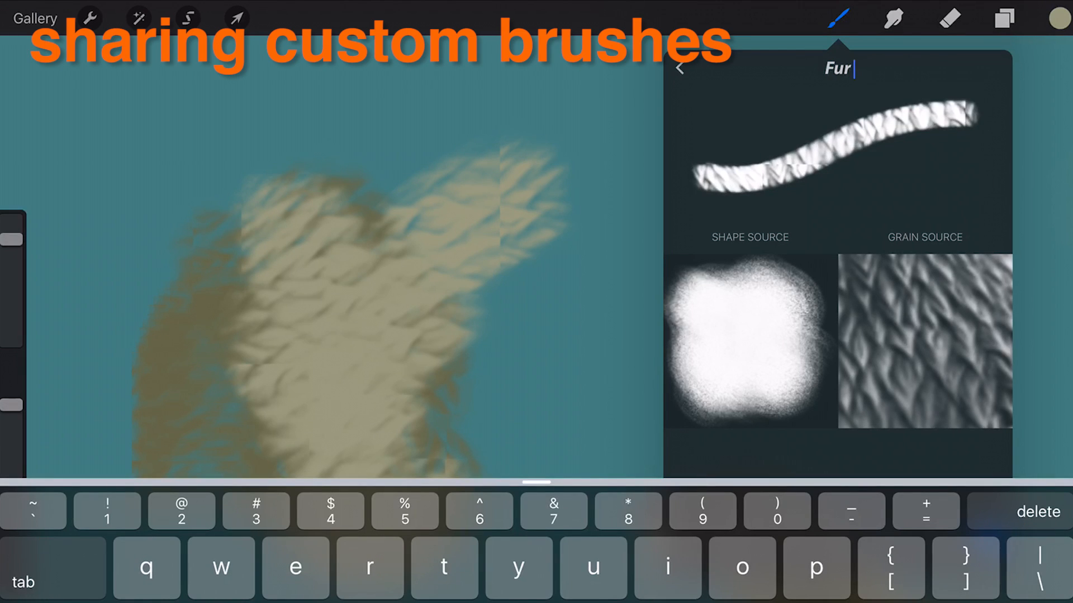
Step: Finish naming the brush 'Fur brush' and share Fur_brush.brush to a Dropbox folder
text(brush)
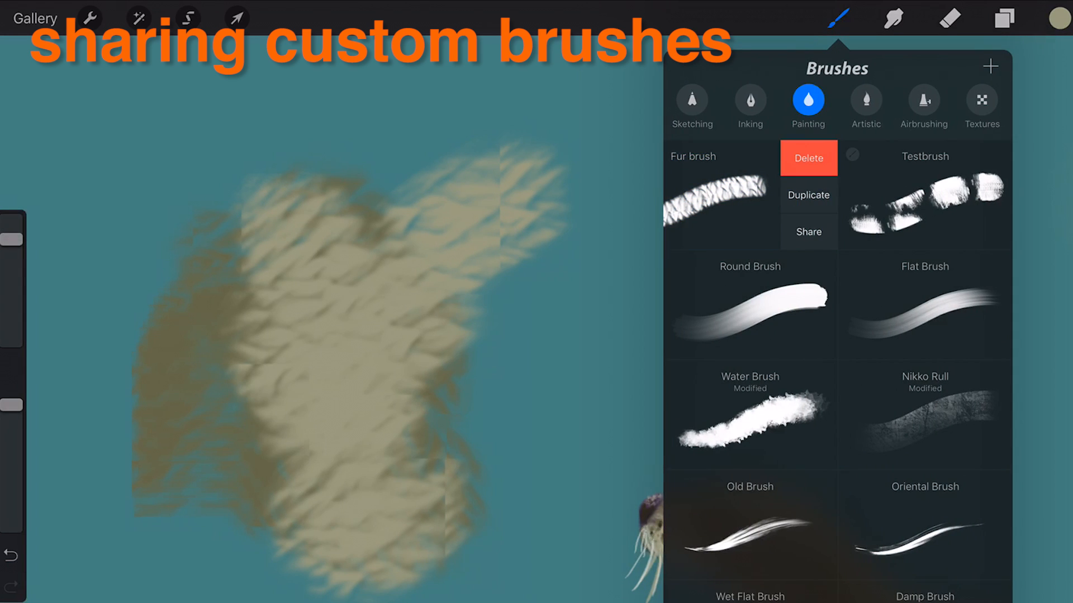
click(808, 231)
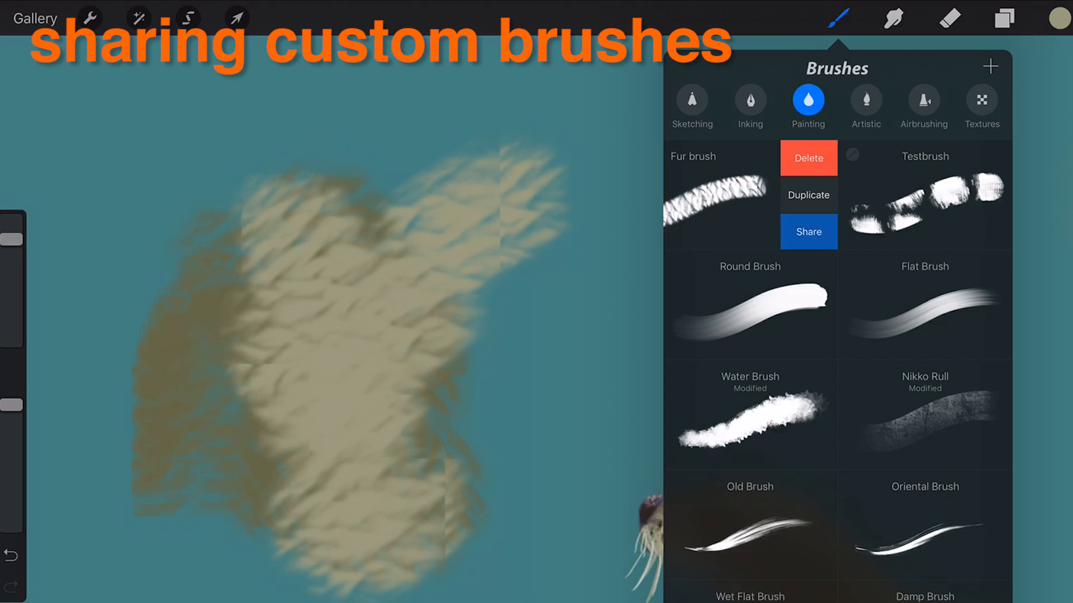
click(808, 231)
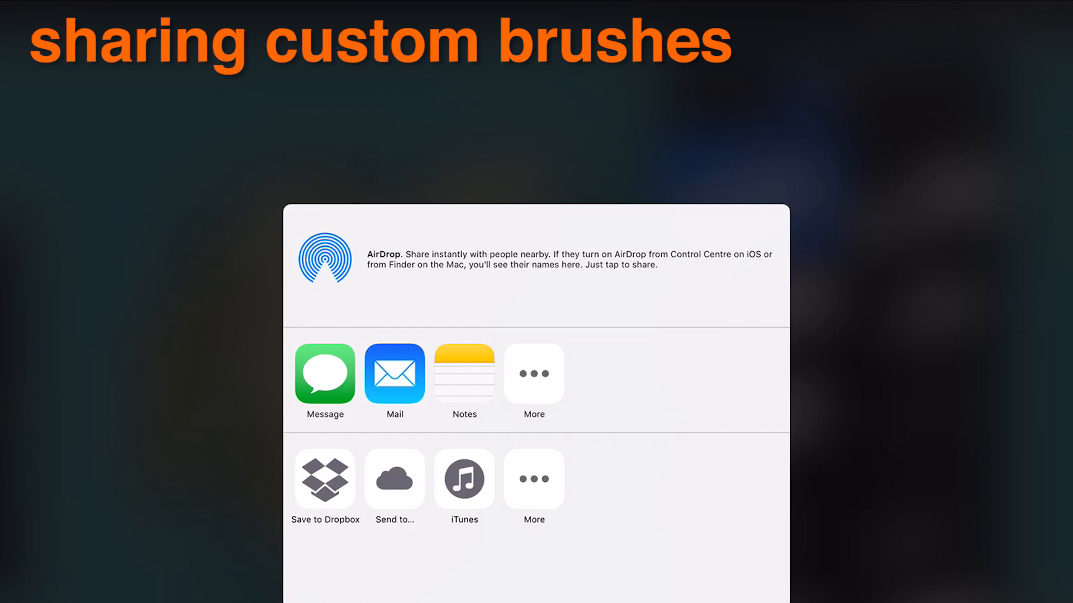
click(325, 479)
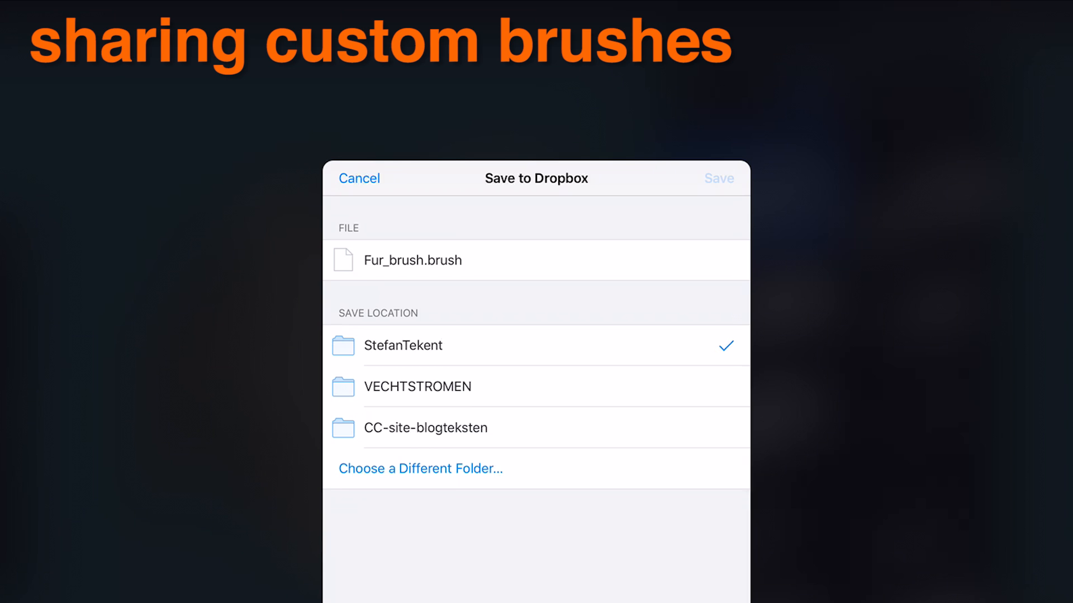
click(718, 177)
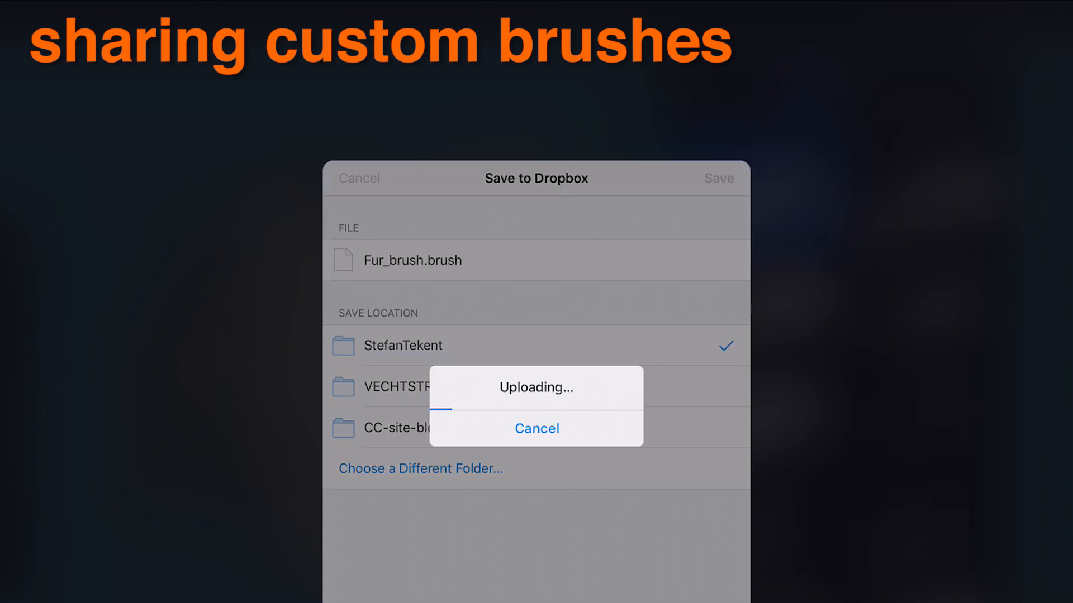